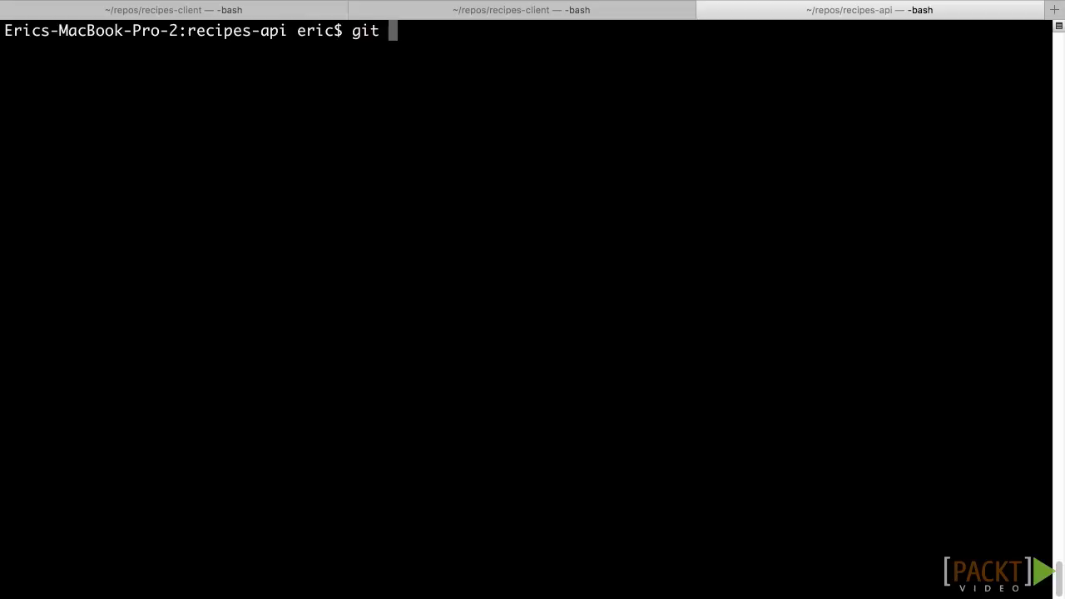
Check out branch video-5-1 in both the recipes-api and recipes-client terminals
type("checkout vi")
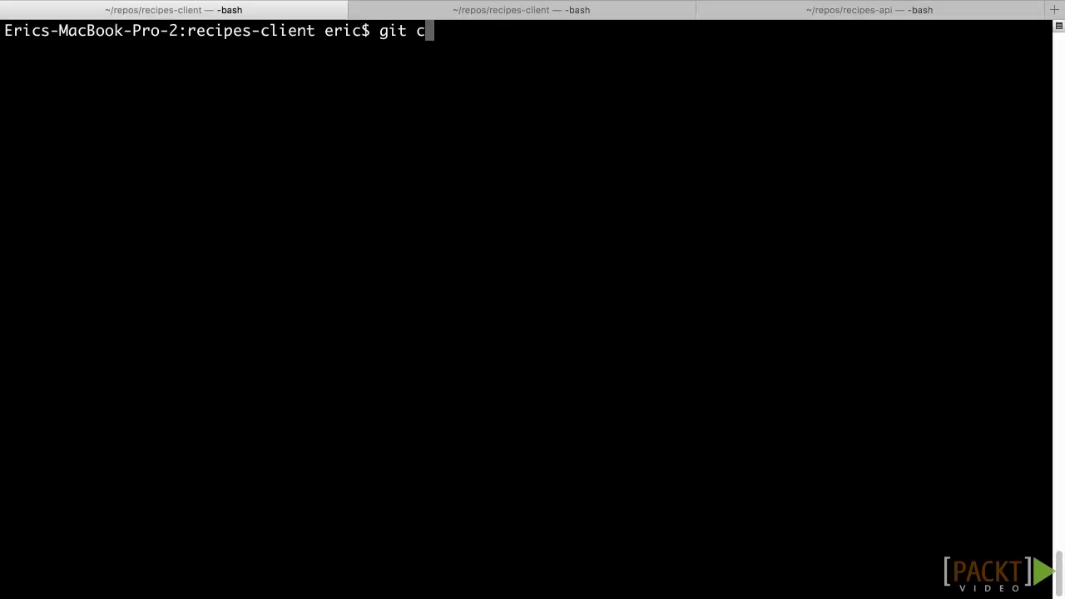
type("heckout video-5-1")
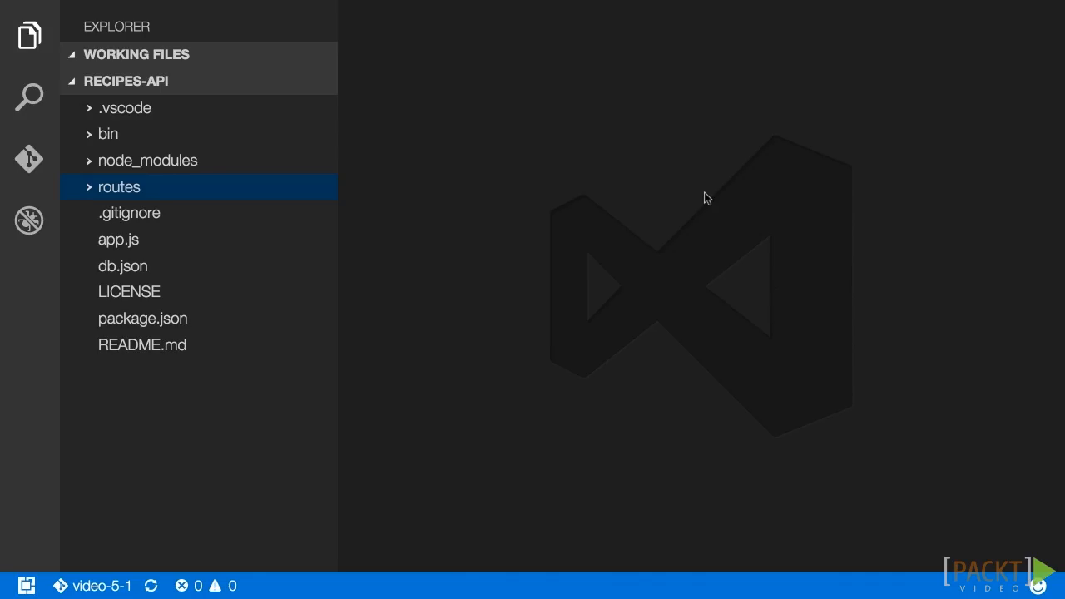
Open routes/recipes/index.js full-width and select the query variable passed to RegExp
left_click(119, 186)
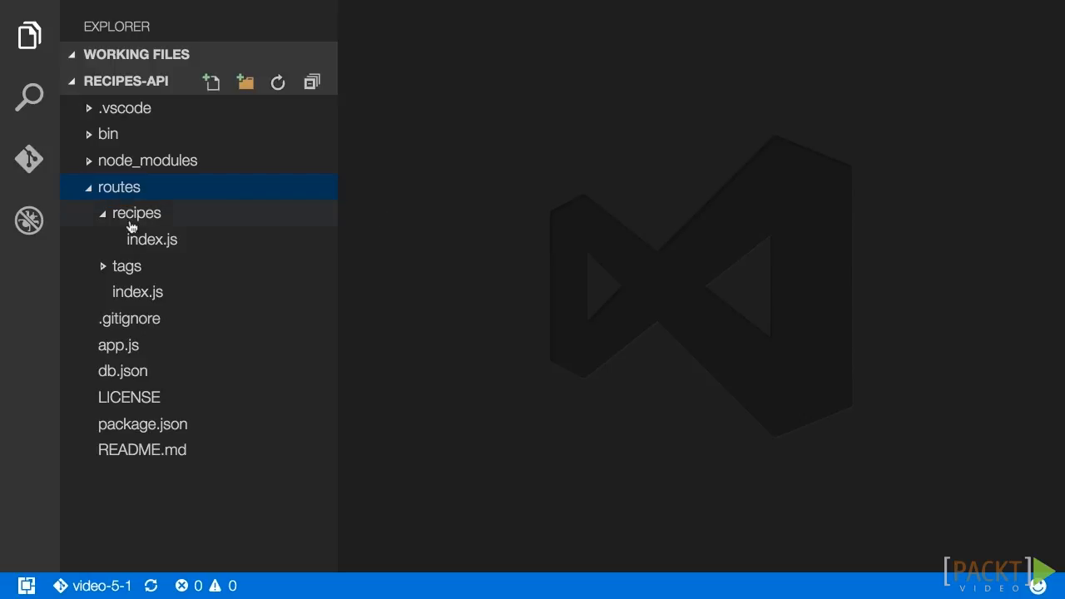
left_click(152, 240)
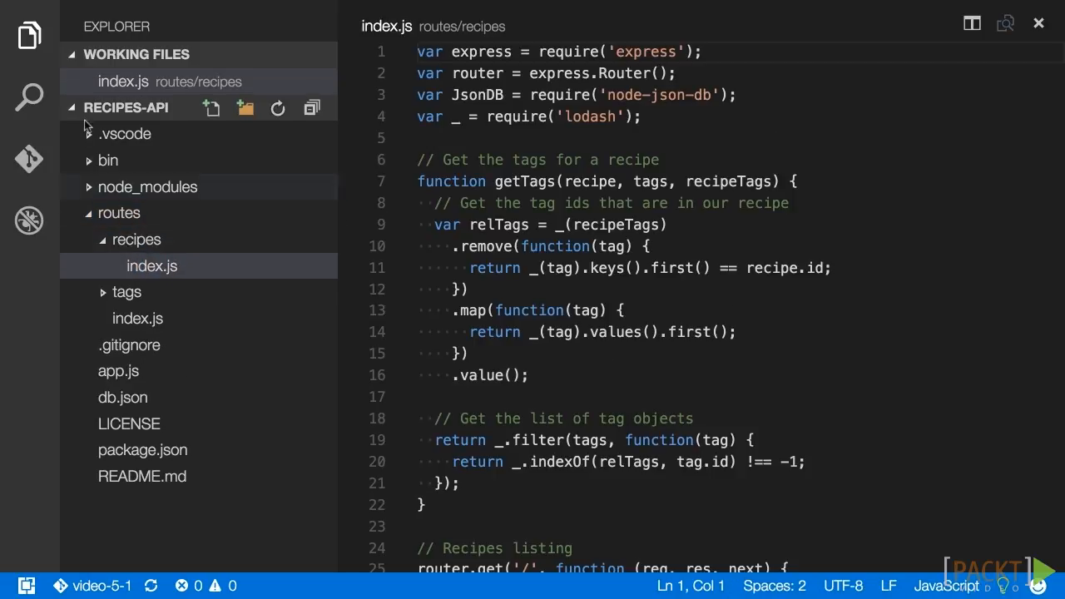
left_click(28, 35)
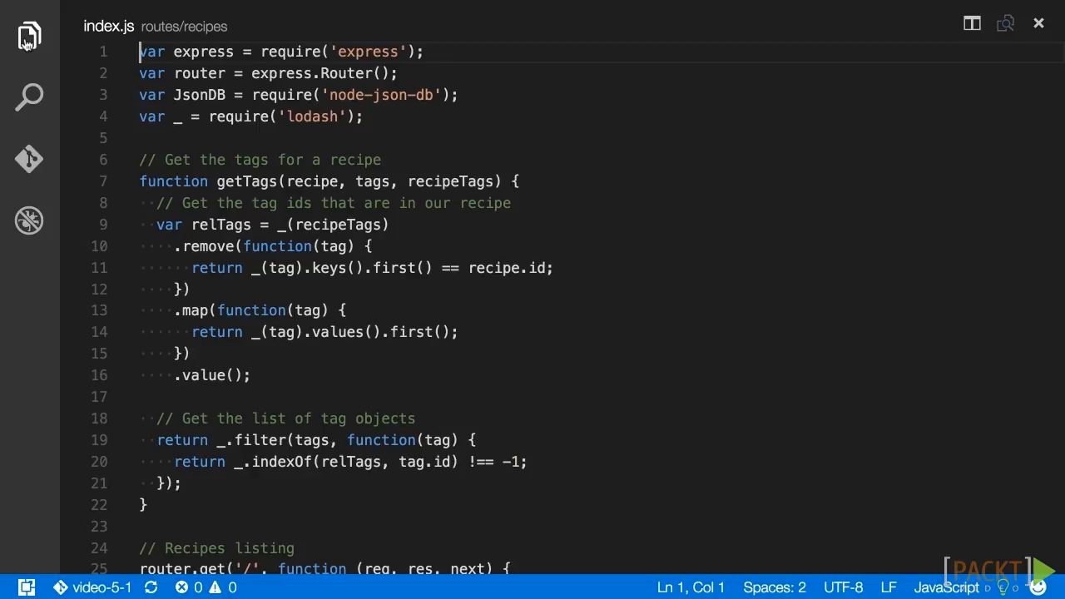
scroll("down", 3)
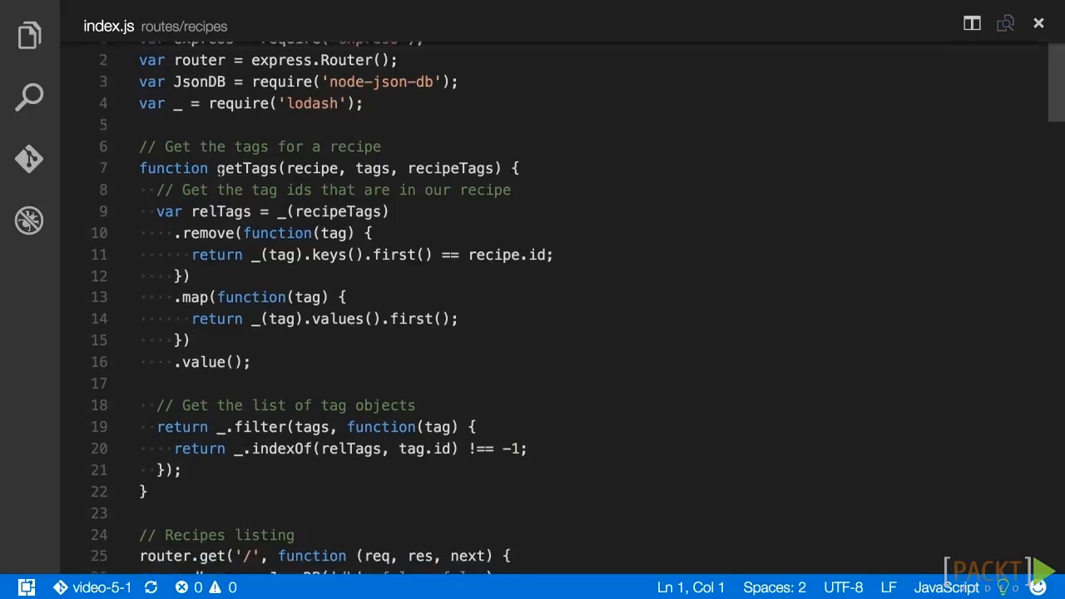
scroll("down", 3)
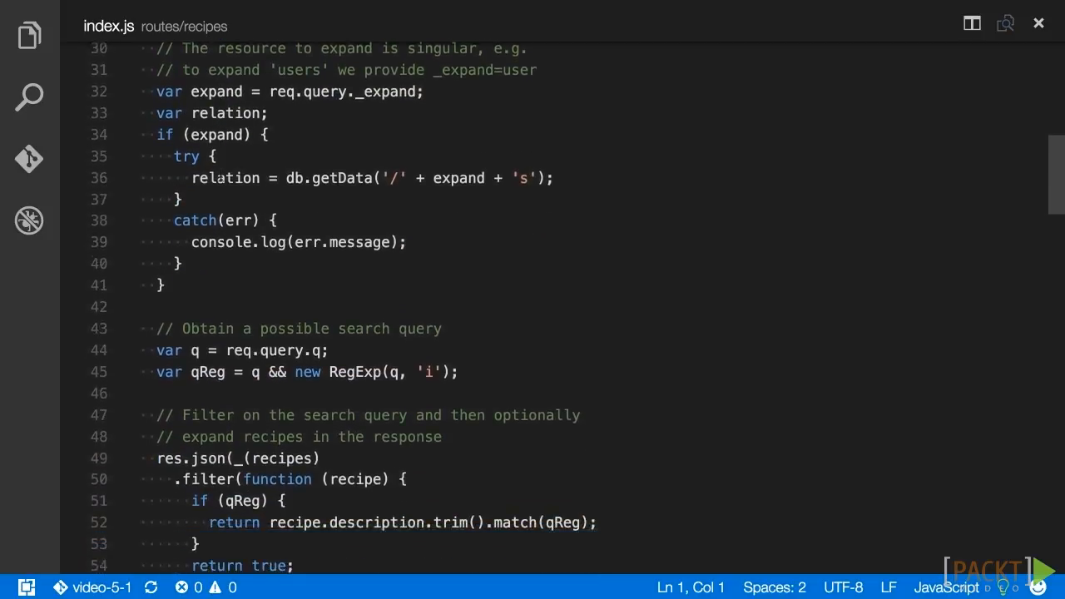
scroll("down", 3)
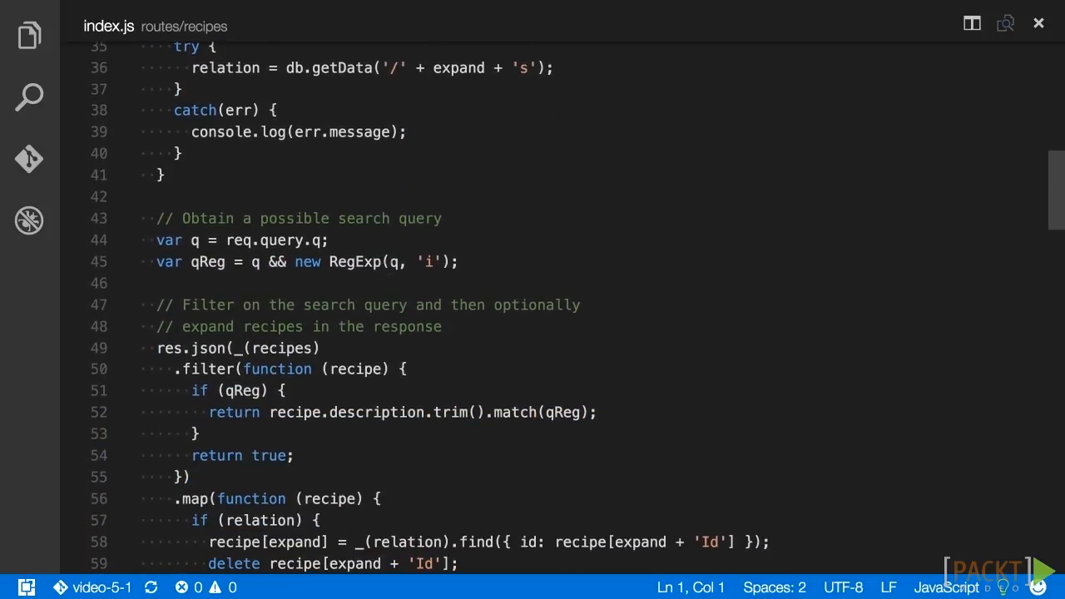
mouse_move(169, 240)
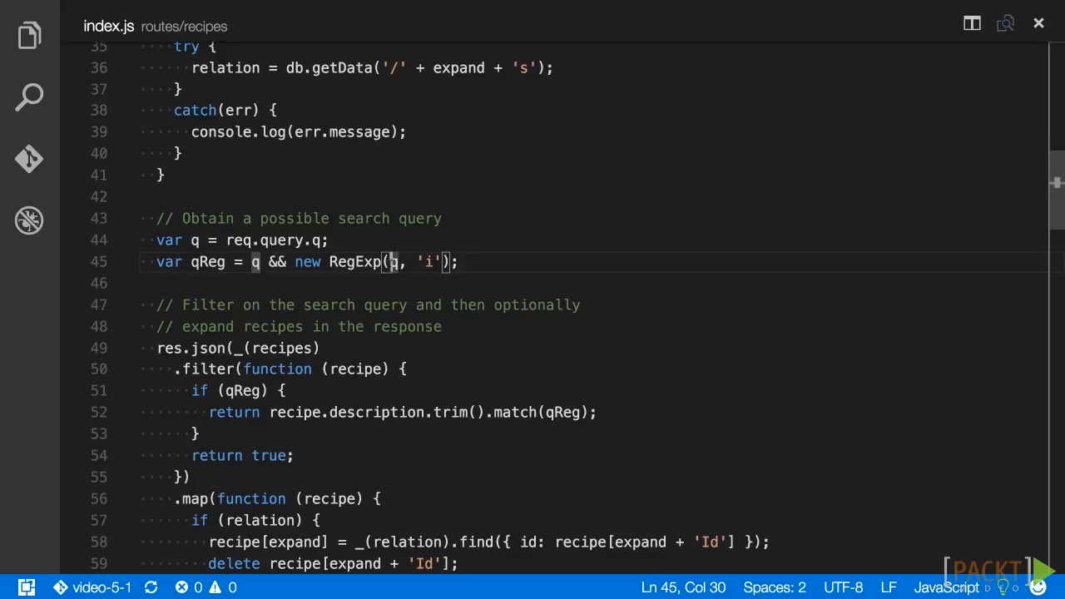
double_click(193, 240)
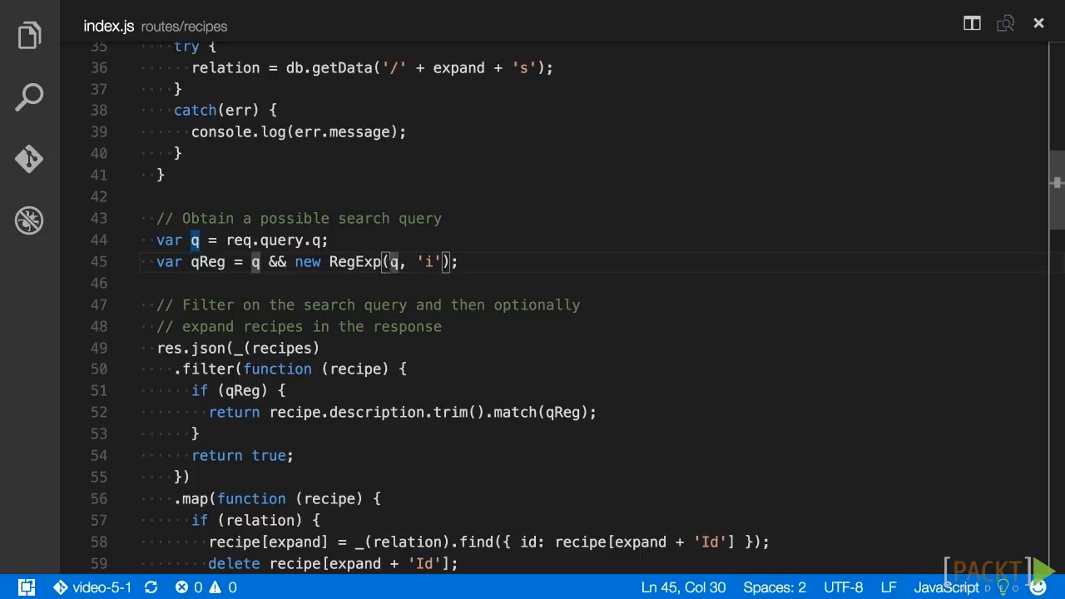
Wrap the query in _.escapeRegExp and _.trim; use _.trim(recipe.description) instead of description.trim()
type("_")
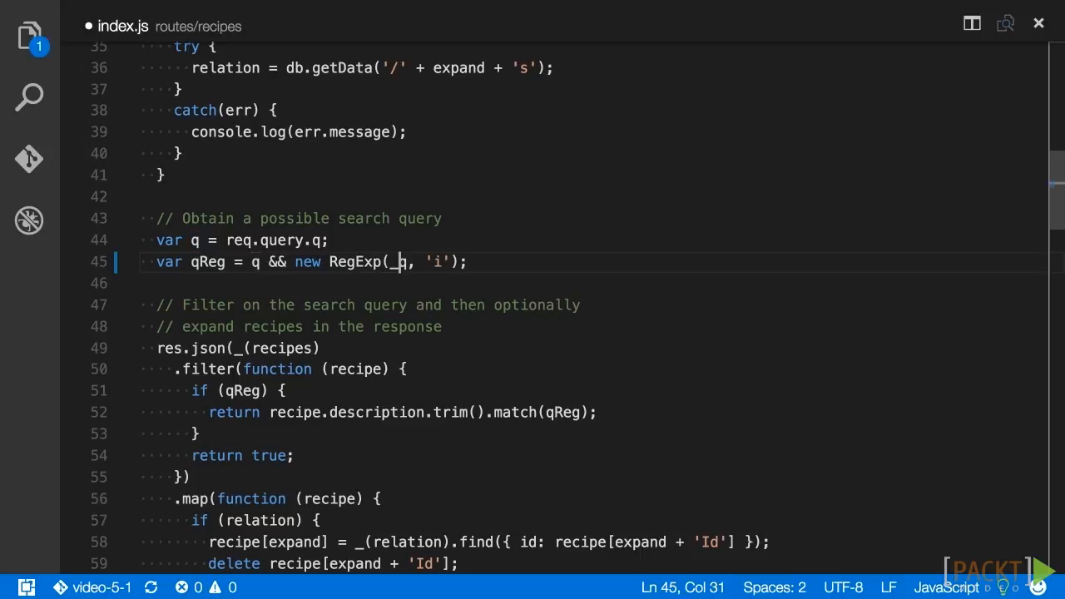
type(".escapeRegExp(q")
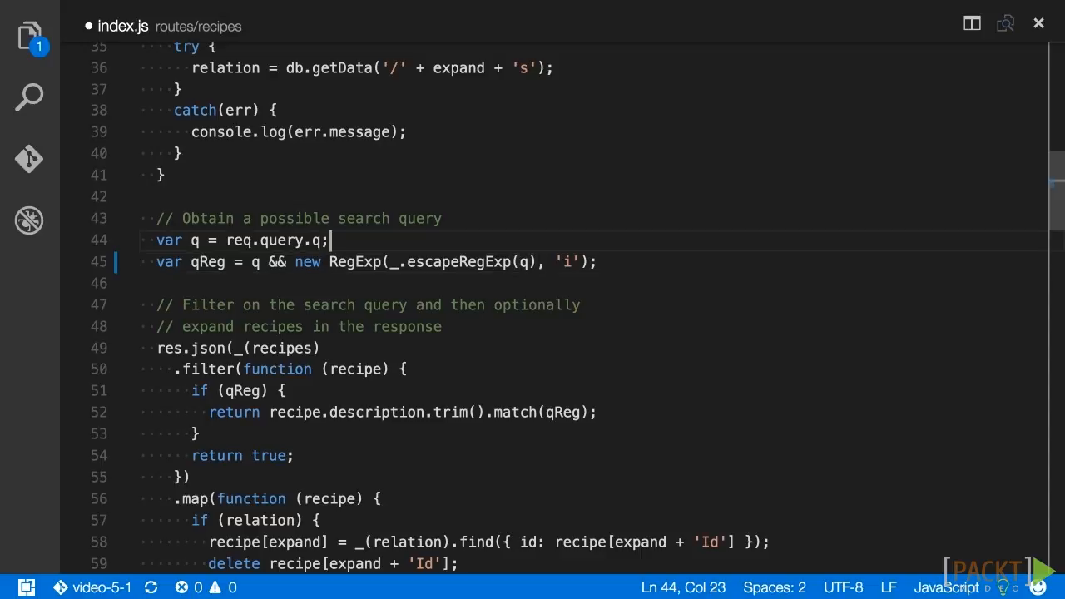
double_click(238, 240)
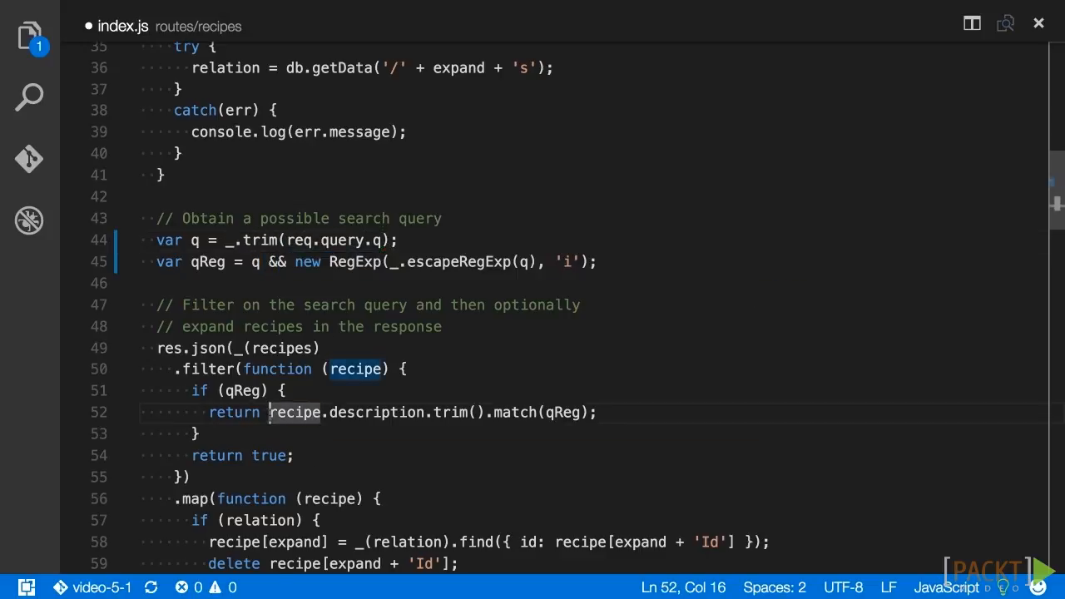
type("_.trim(")
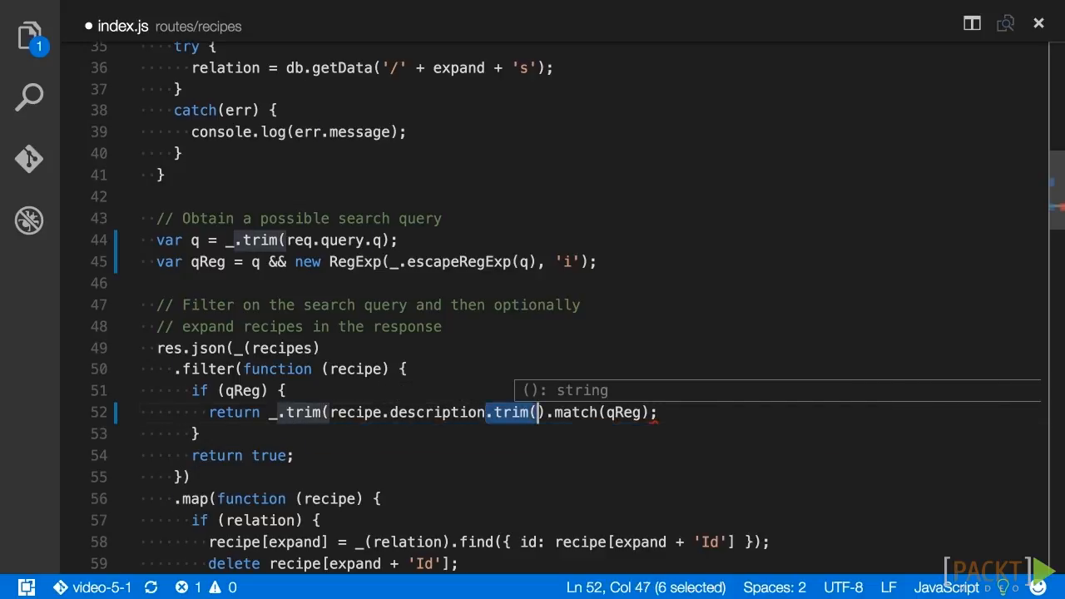
key("Delete")
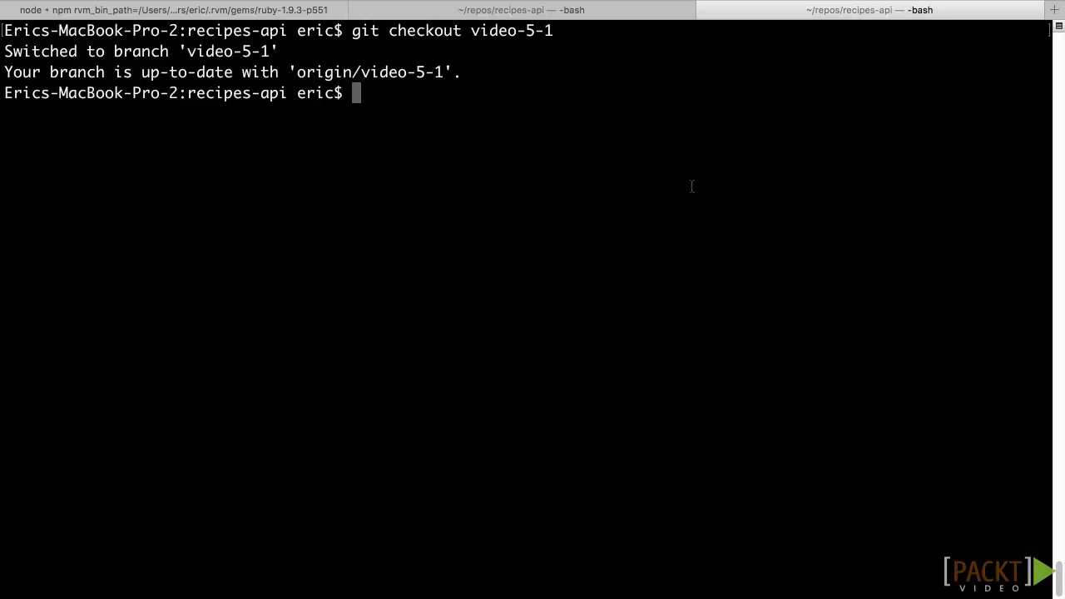
Run the project's start script with npm run in Terminal
type("npm run")
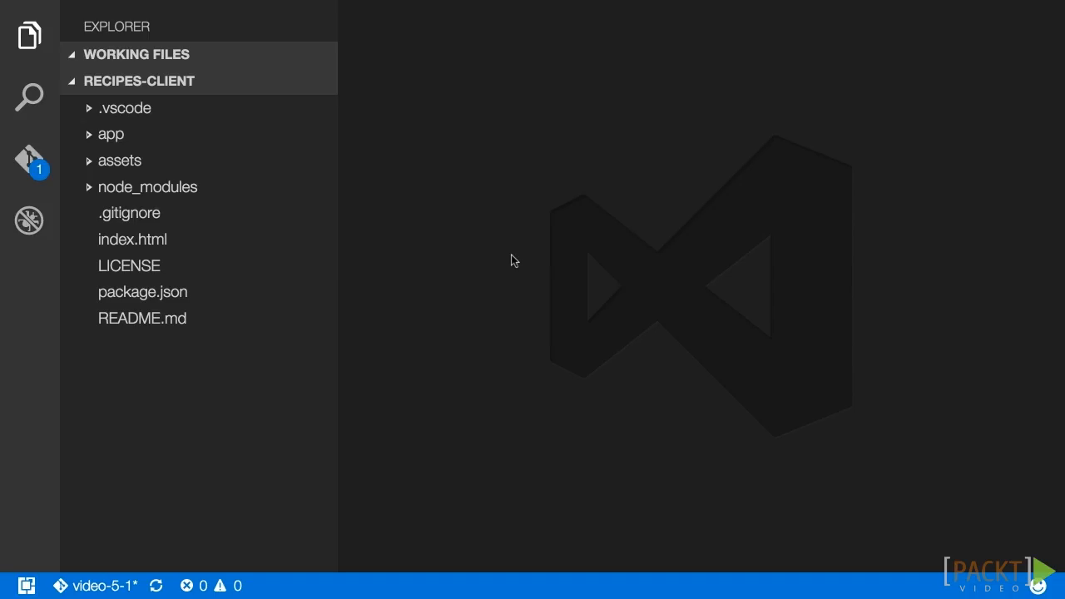
Open filters/input/index.js and add require lines for lodash/escapeRegExp and lodash/trim
left_click(110, 134)
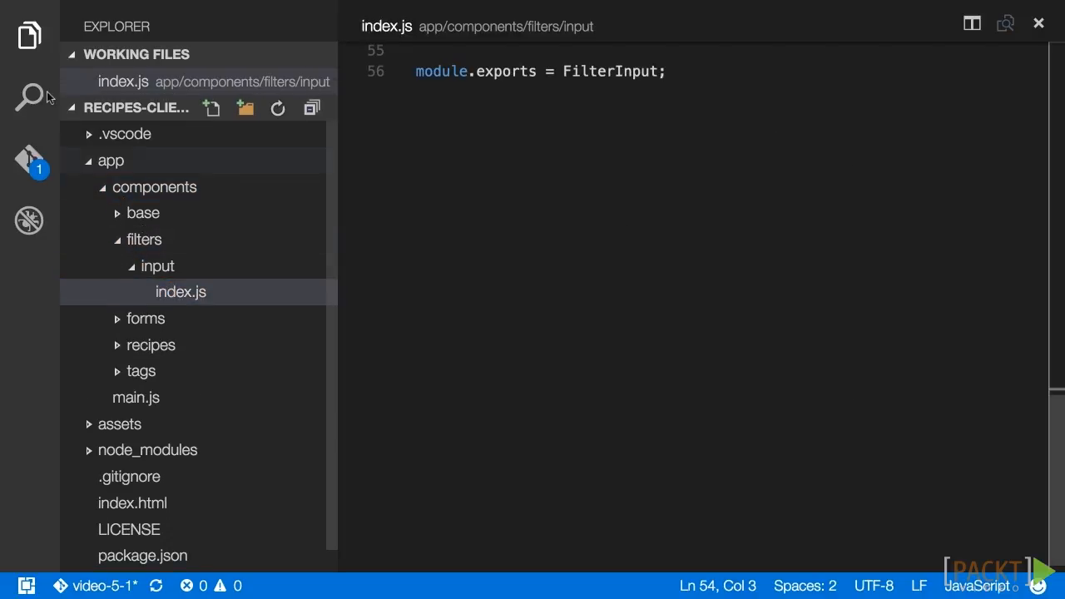
left_click(29, 34)
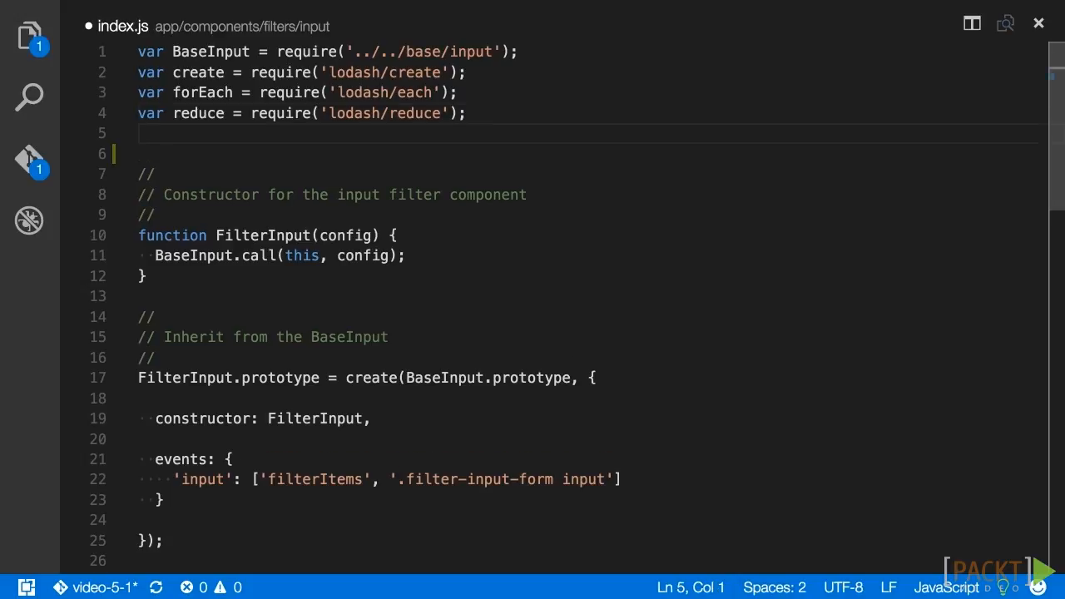
type("var escapeRegExp = require('lodash/escapeRegExp');")
left_click(593, 154)
type("var trim = require('lodash/trim');")
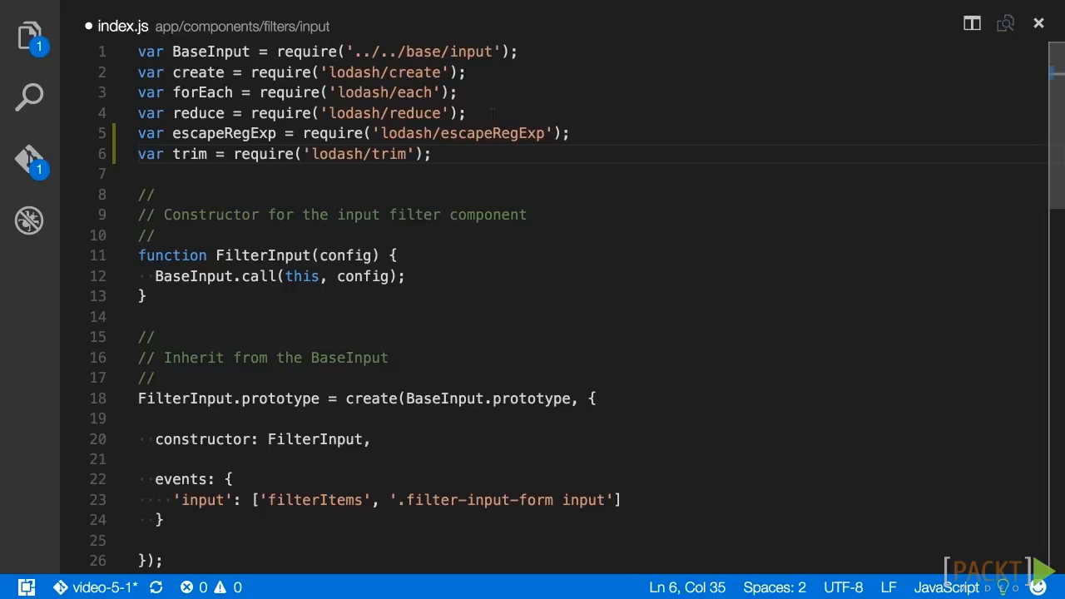
scroll("down", 3)
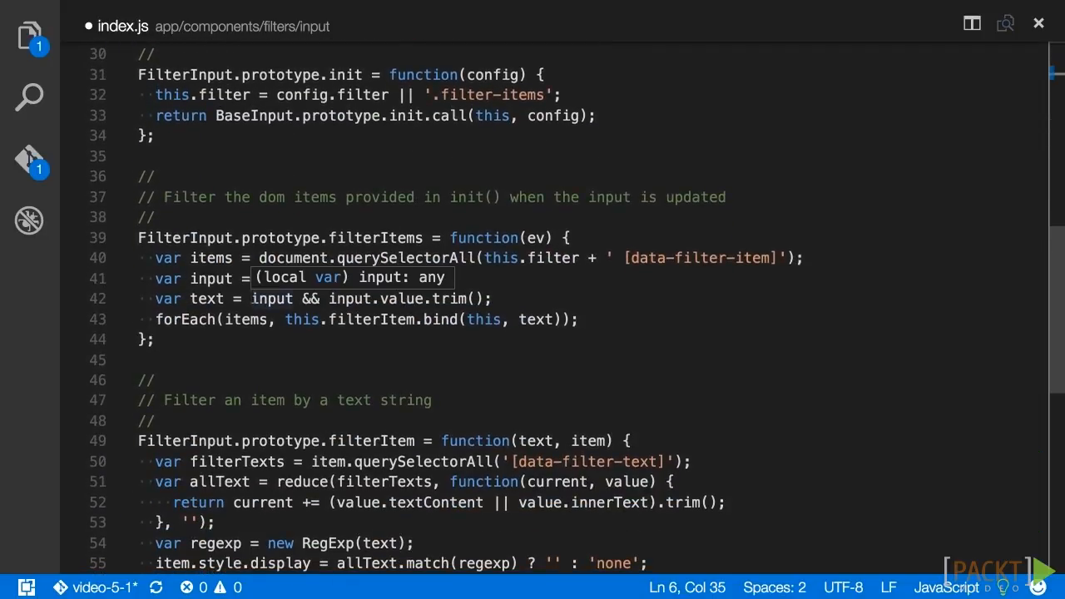
Set text to escapeRegExp(trim(input.value)), wrap item textContent in trim(), and save
type("ev.target;")
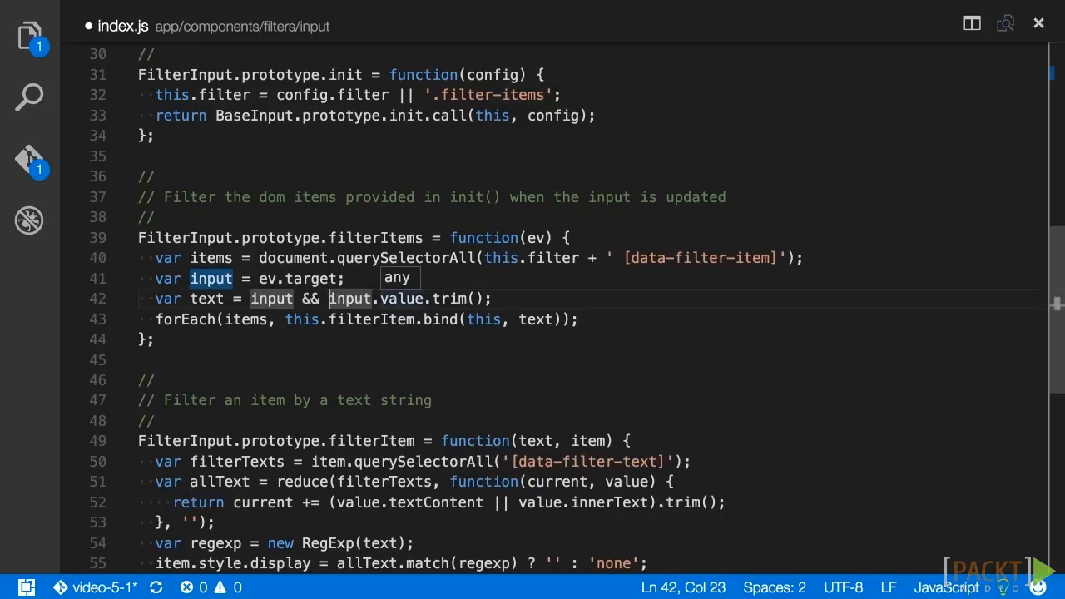
type("escapeRegExp(")
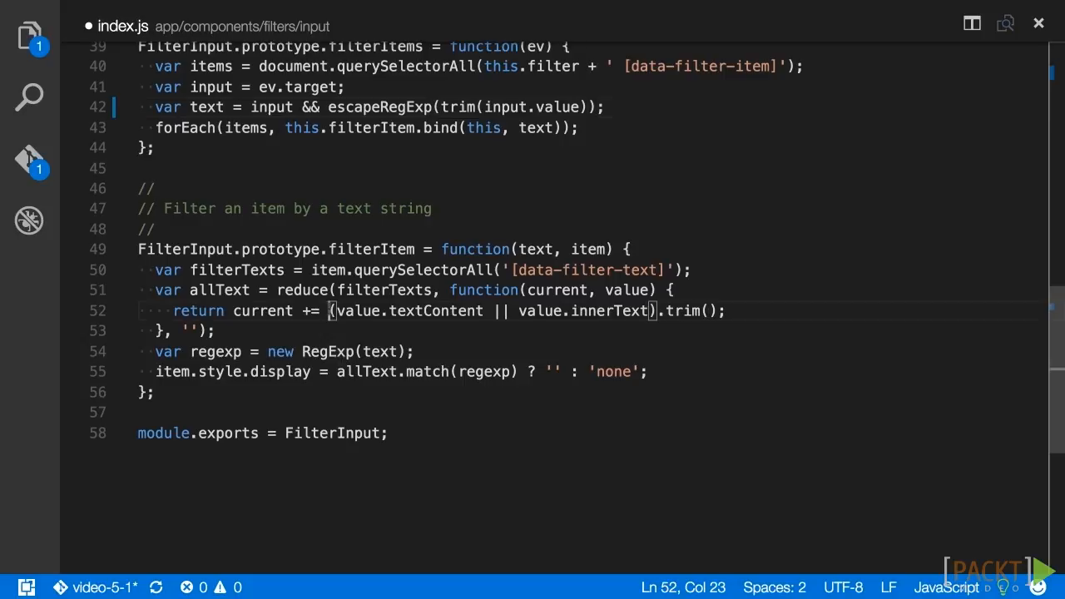
type("trim")
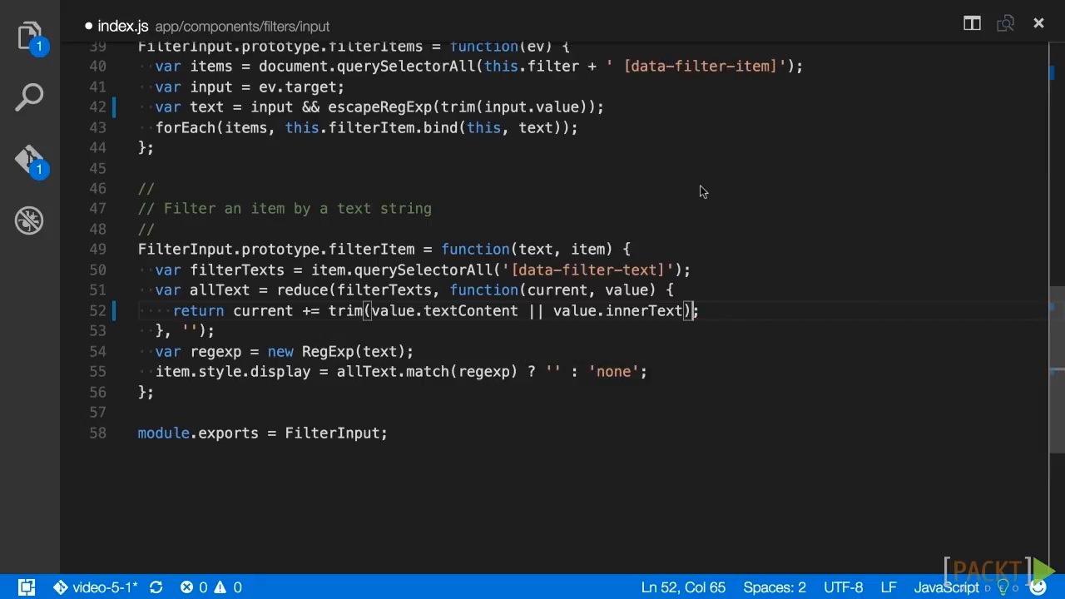
key("ctrl+s")
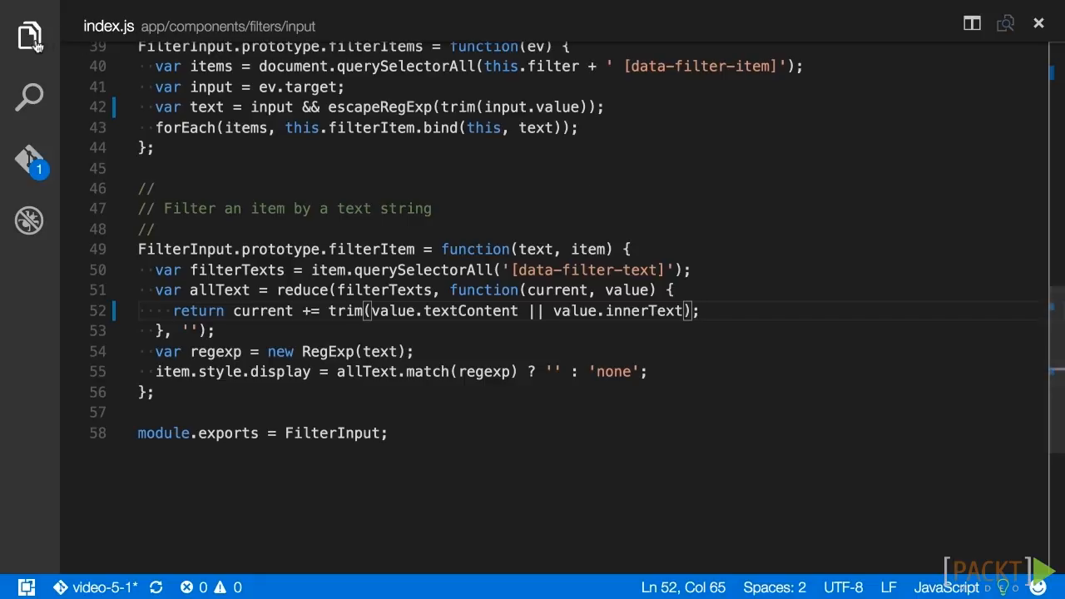
In base index.js, build settings.imports from this.templateImports and pass settings to template()
left_click(29, 35)
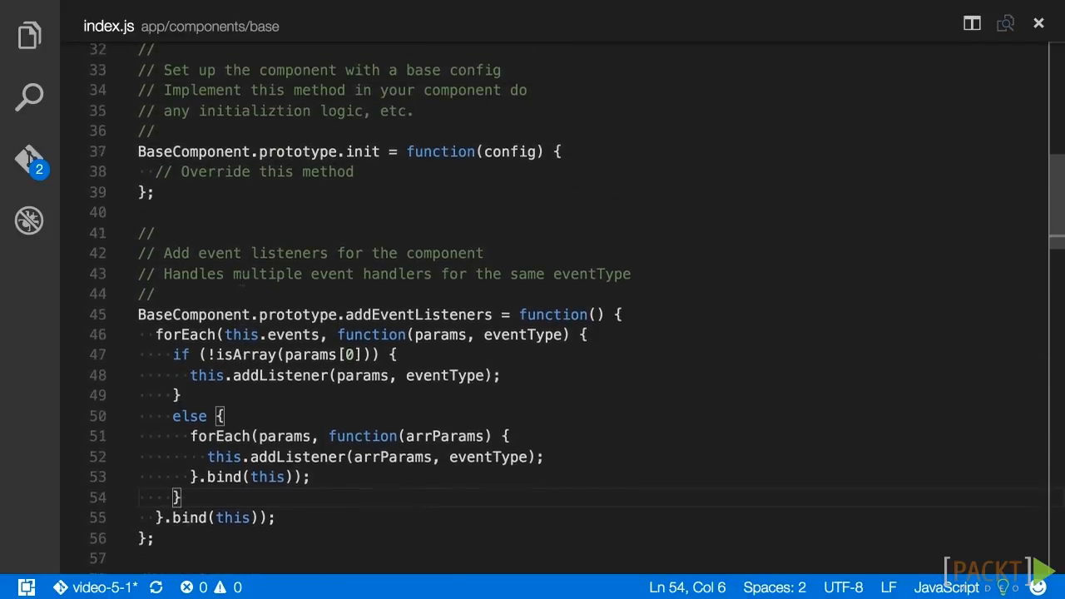
scroll("up", 3)
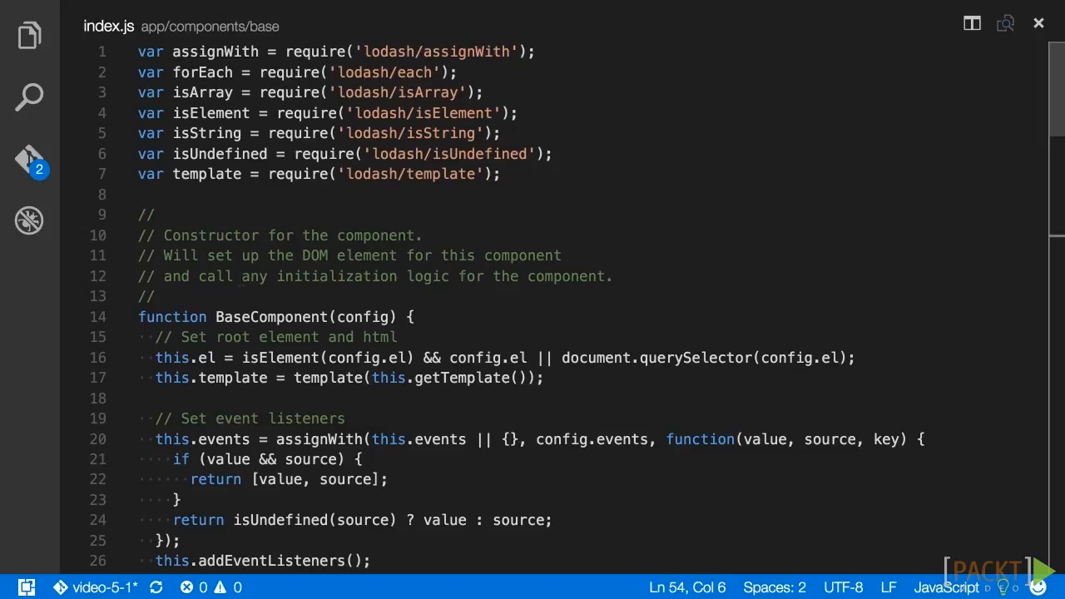
type("var settings = {};")
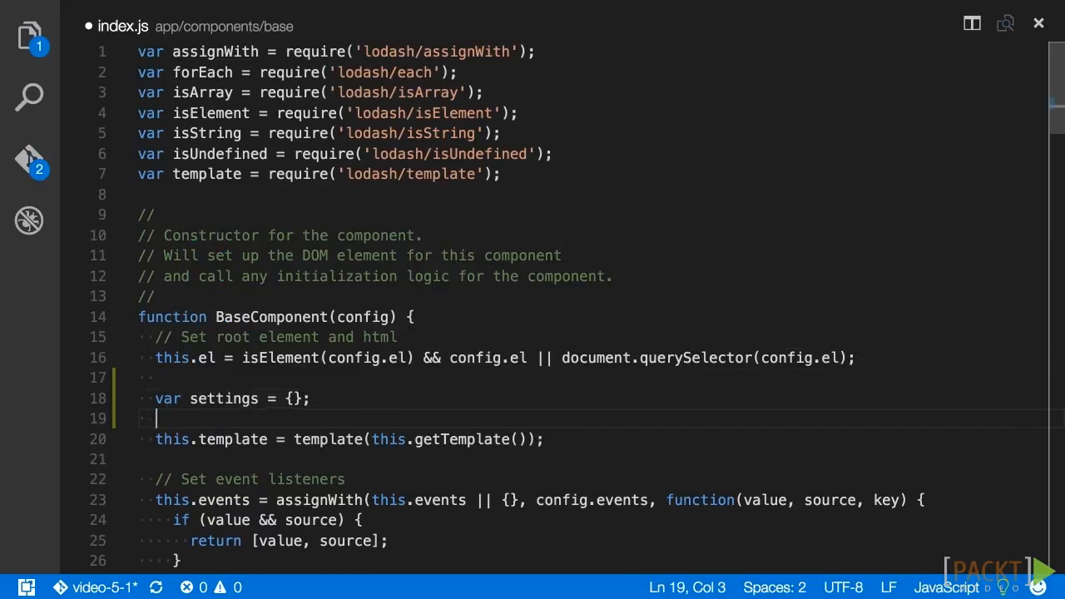
type("if (this.")
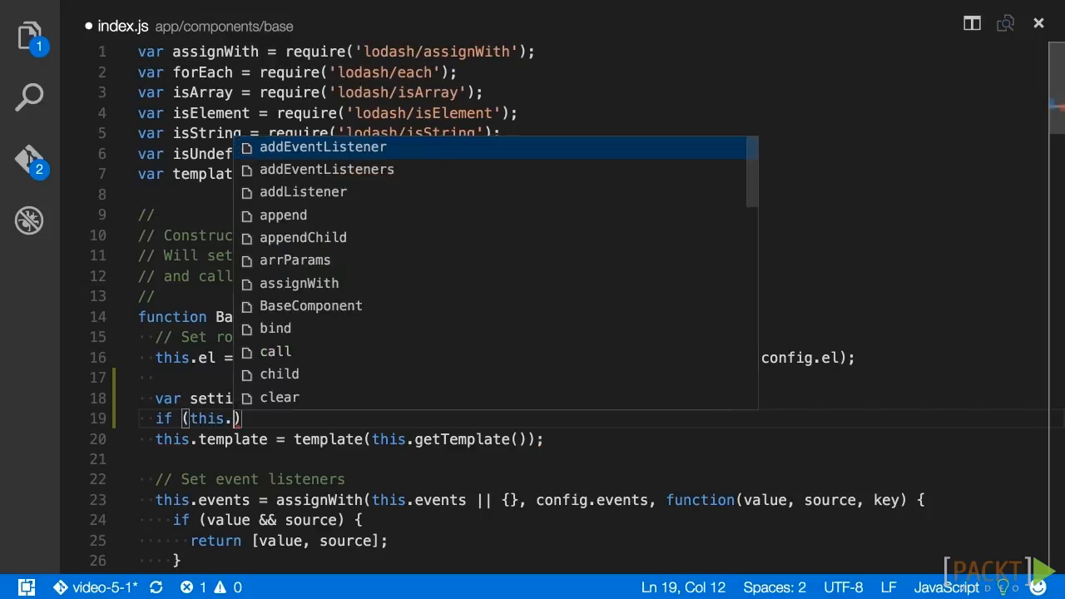
type("templateImports")
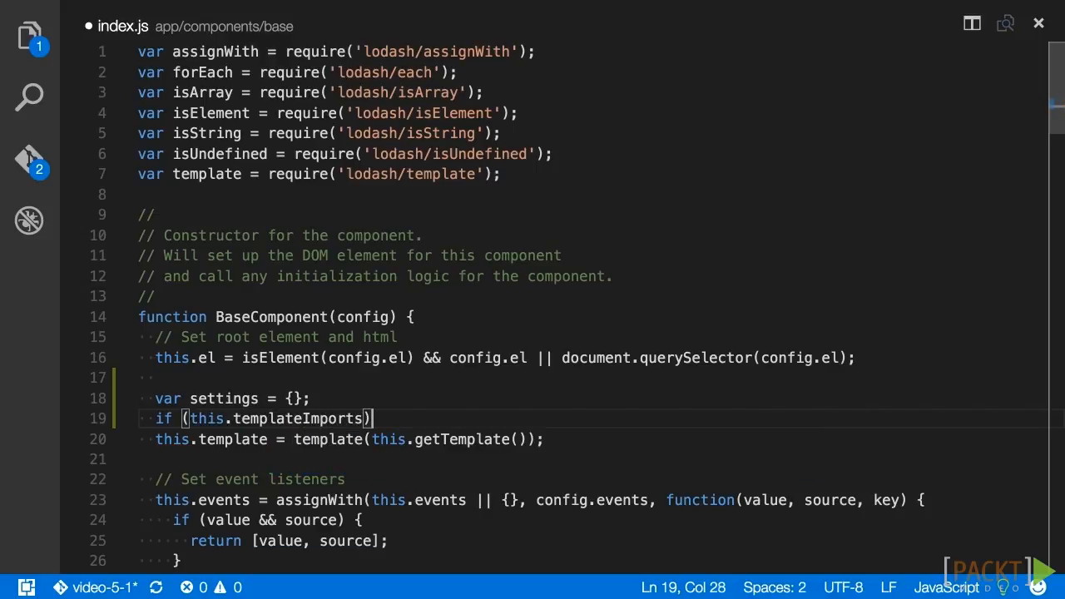
type("settings")
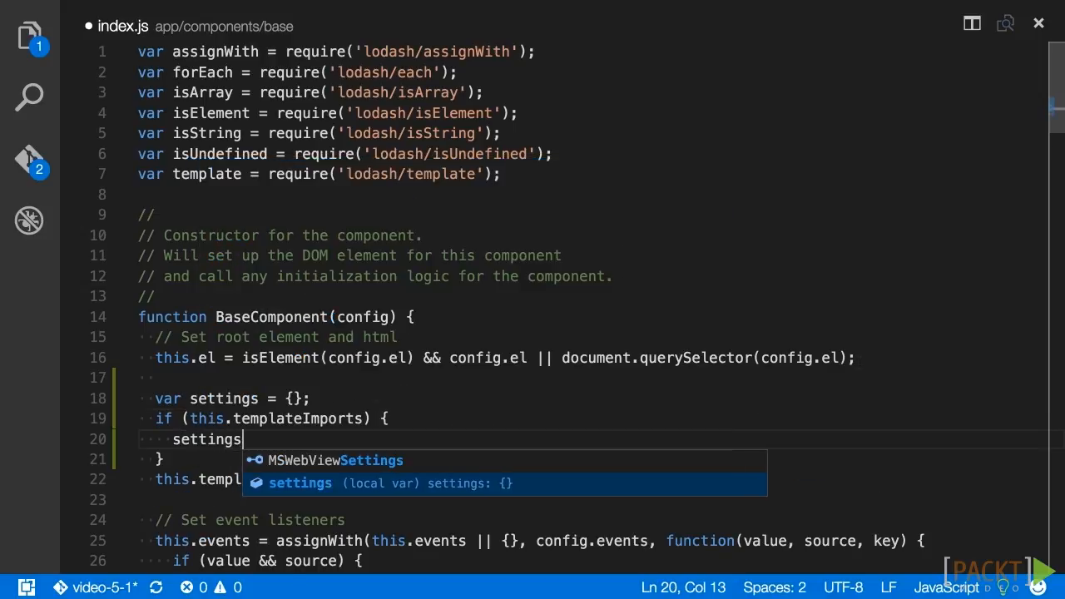
type(".imports = this.templateImports;")
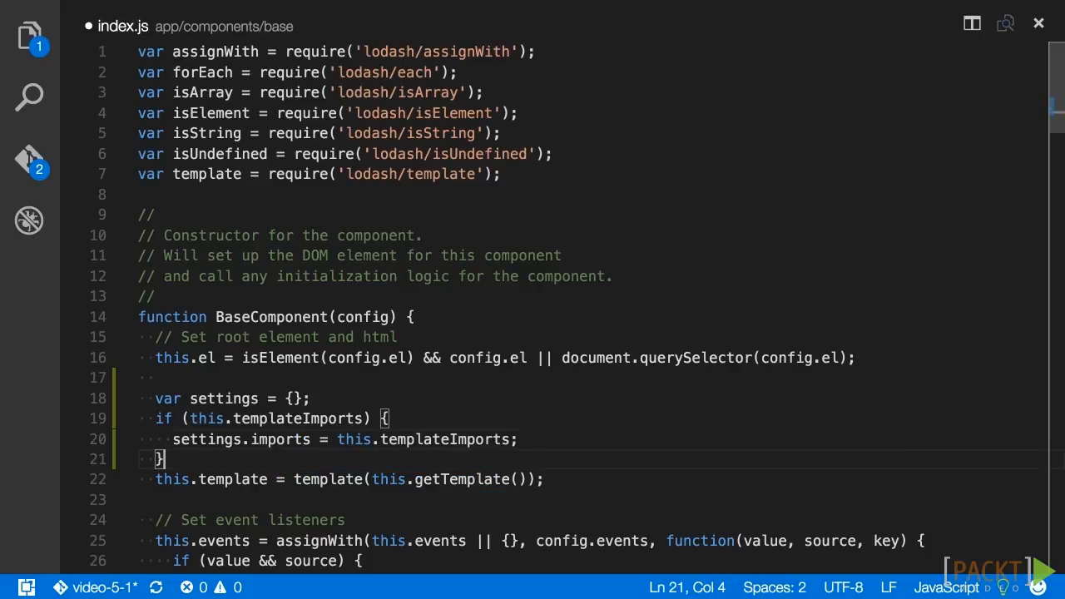
left_click(515, 479)
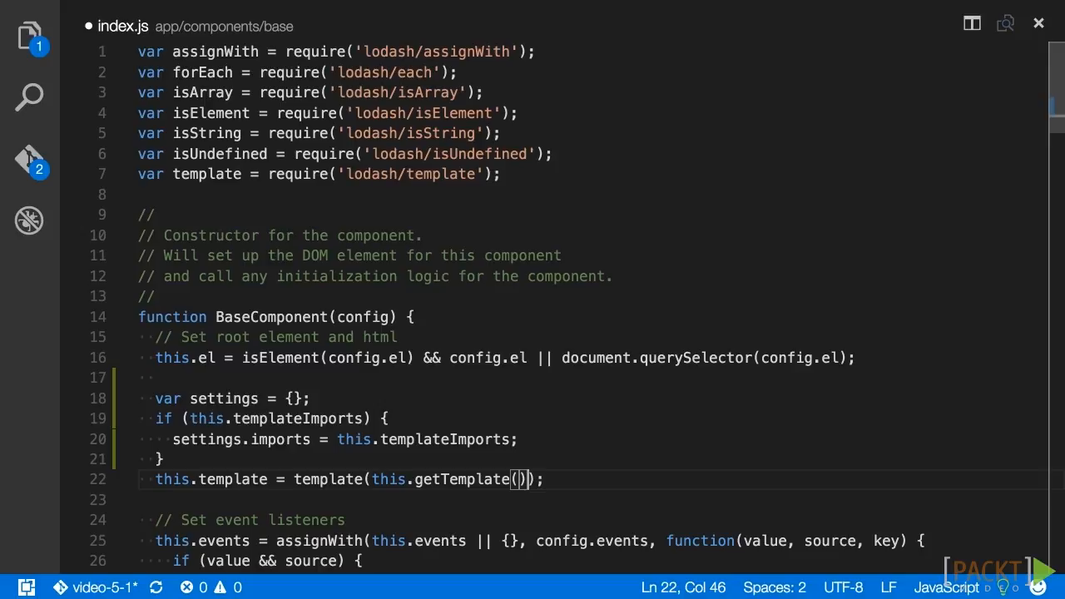
type(", settings")
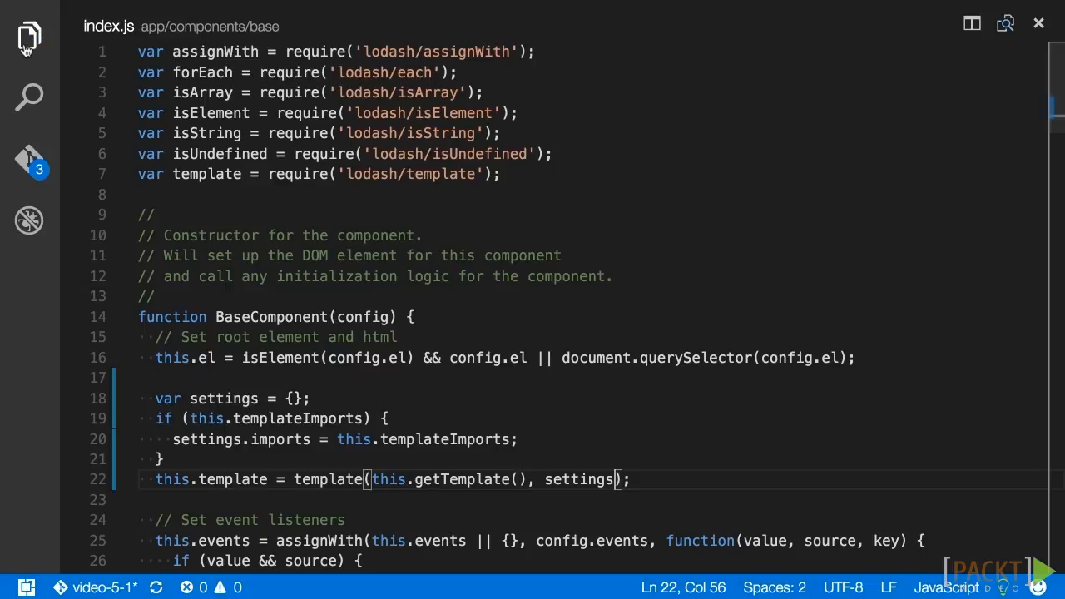
In recipes/card/index.js, require lodash pad and add templateImports: { pad: pad }
left_click(29, 37)
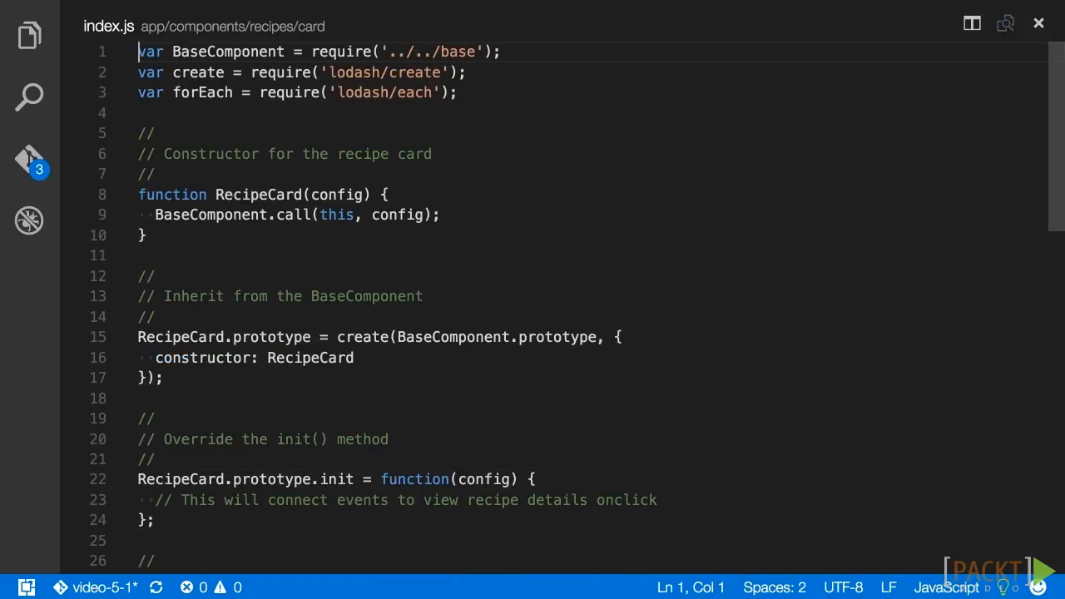
type("var pa")
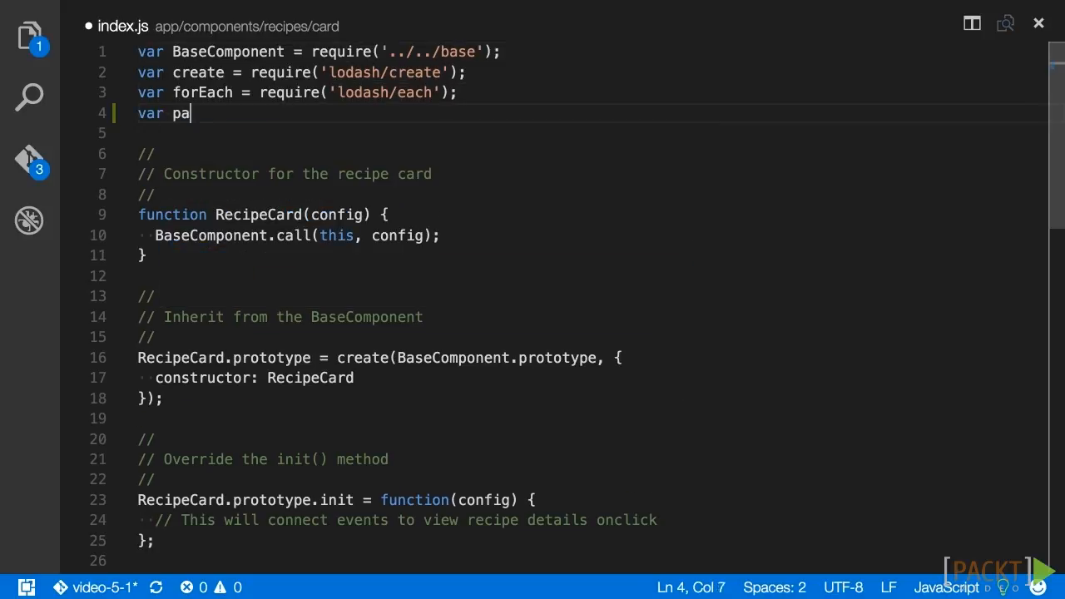
type("d = require('lodash'")
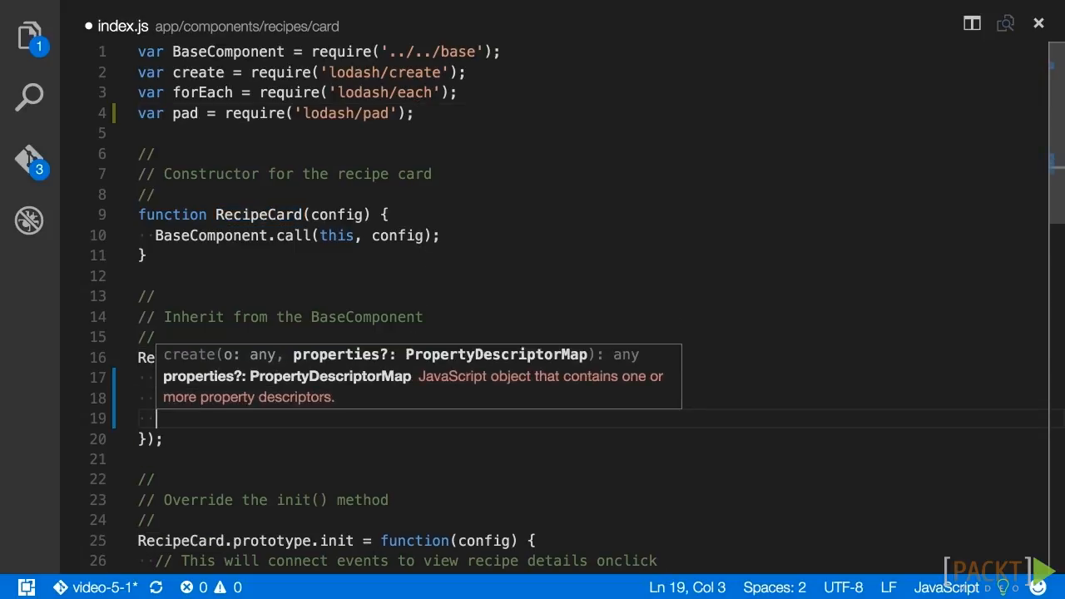
type("templateImport")
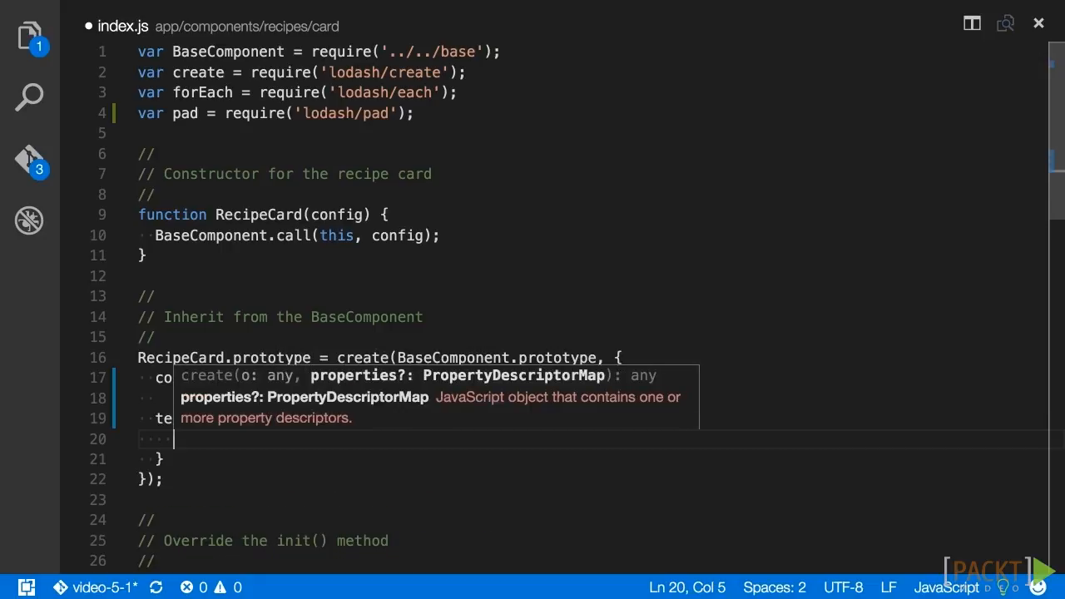
type("pad:")
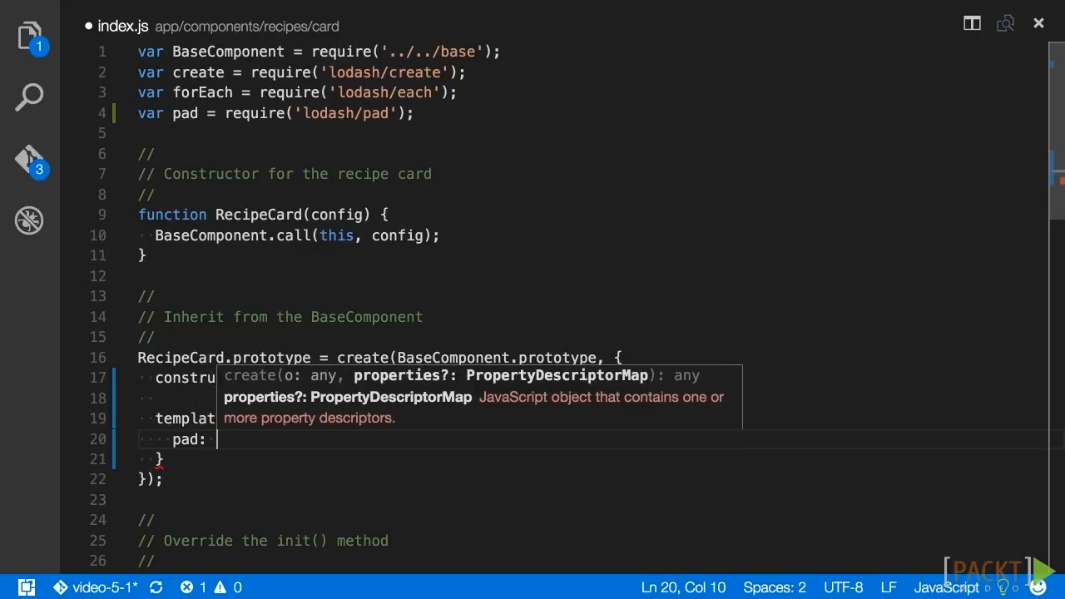
type("pad")
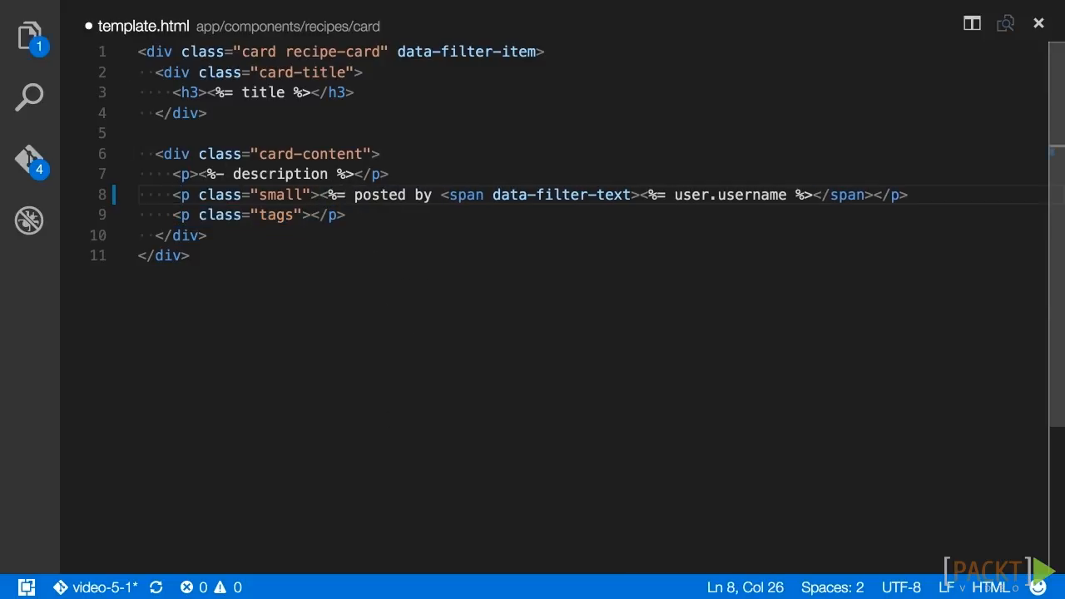
Change the card template's 'posted by' text to <%= pad('posted by', 10) %>
type("pad('")
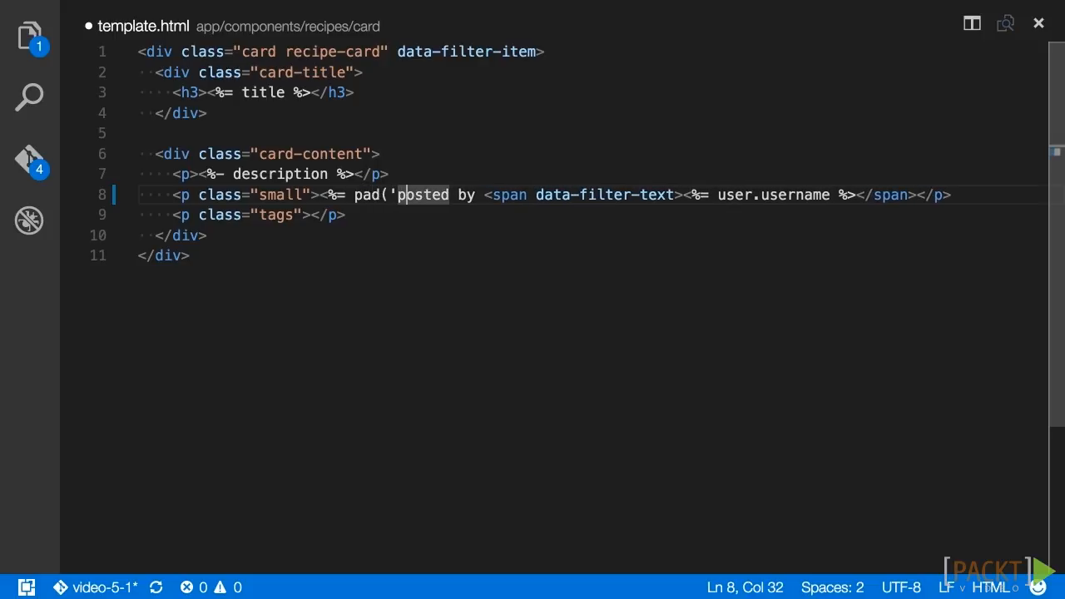
type("',")
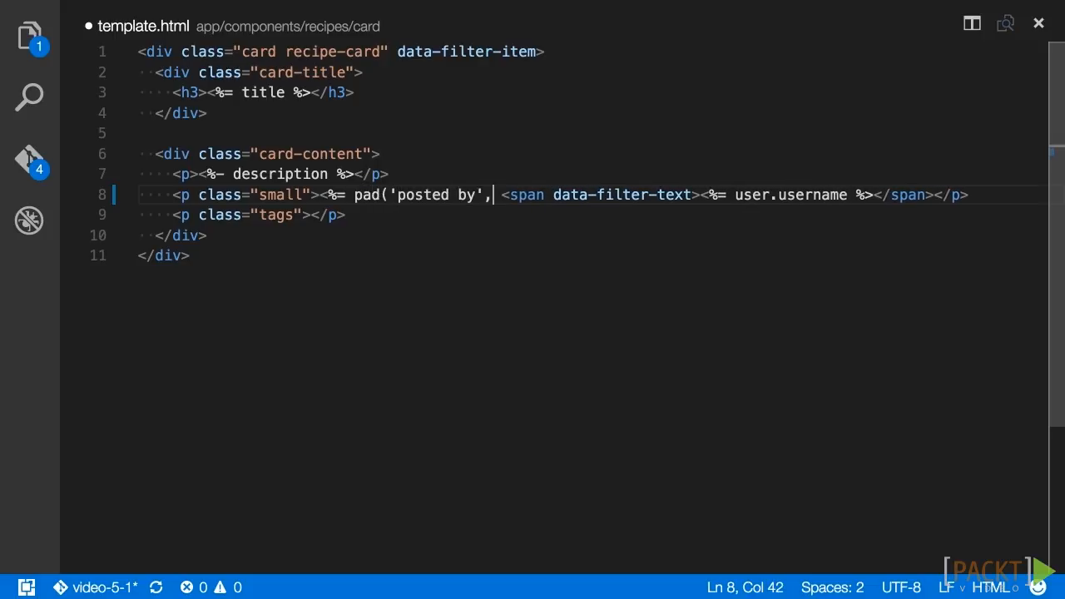
type("10")
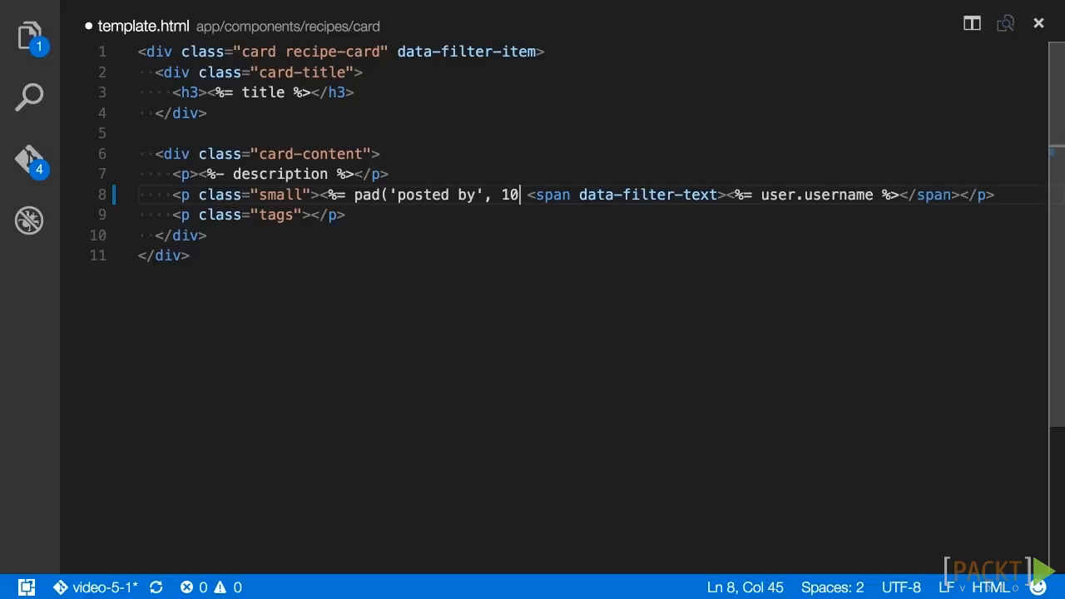
type(")")
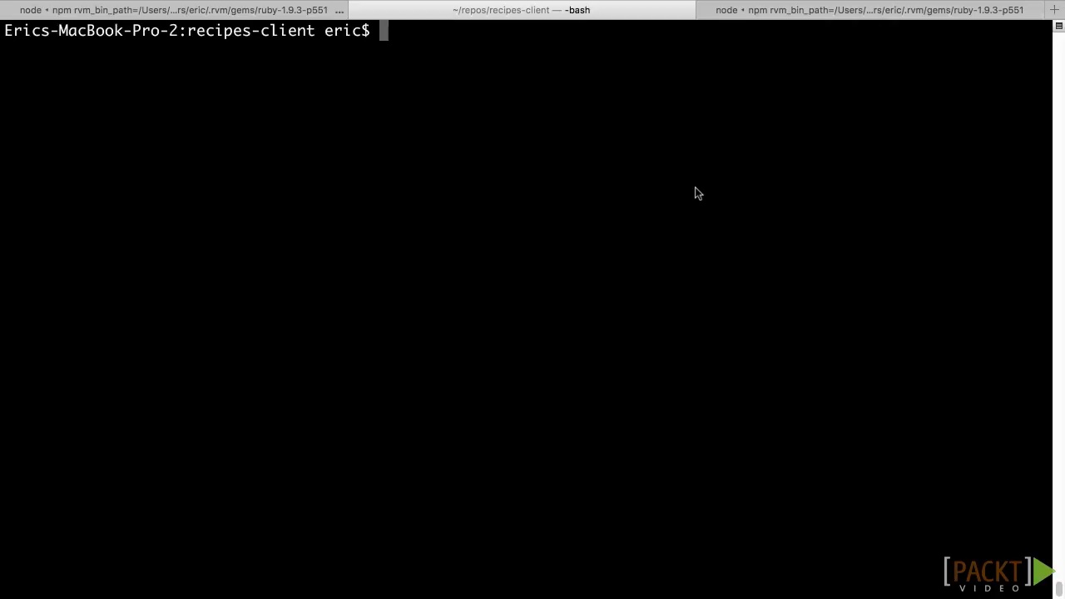
Run npm run start in the recipes-client terminal tab
type("npm run")
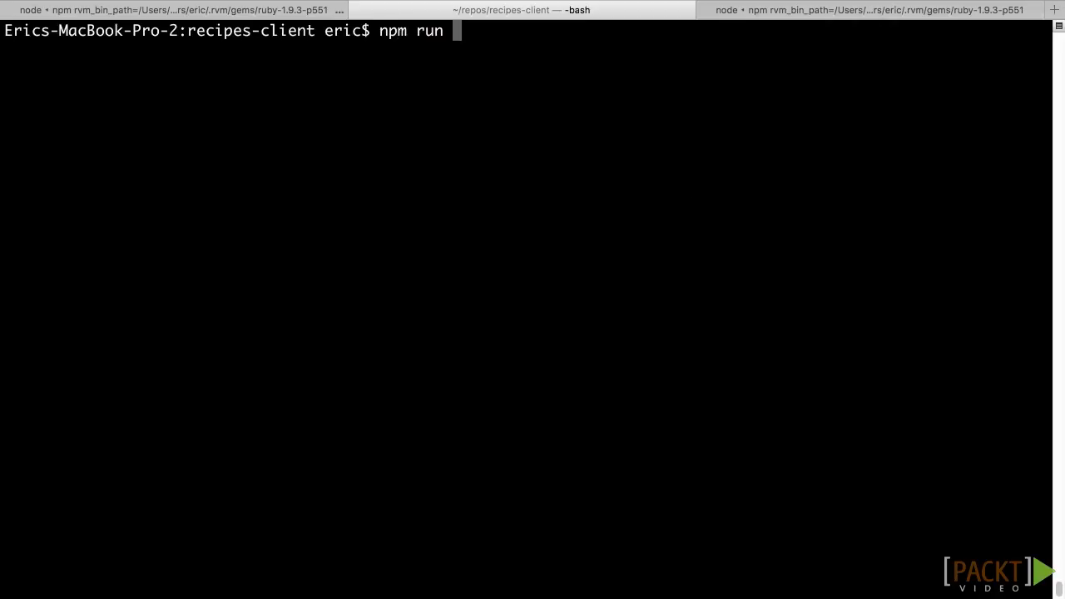
type("start")
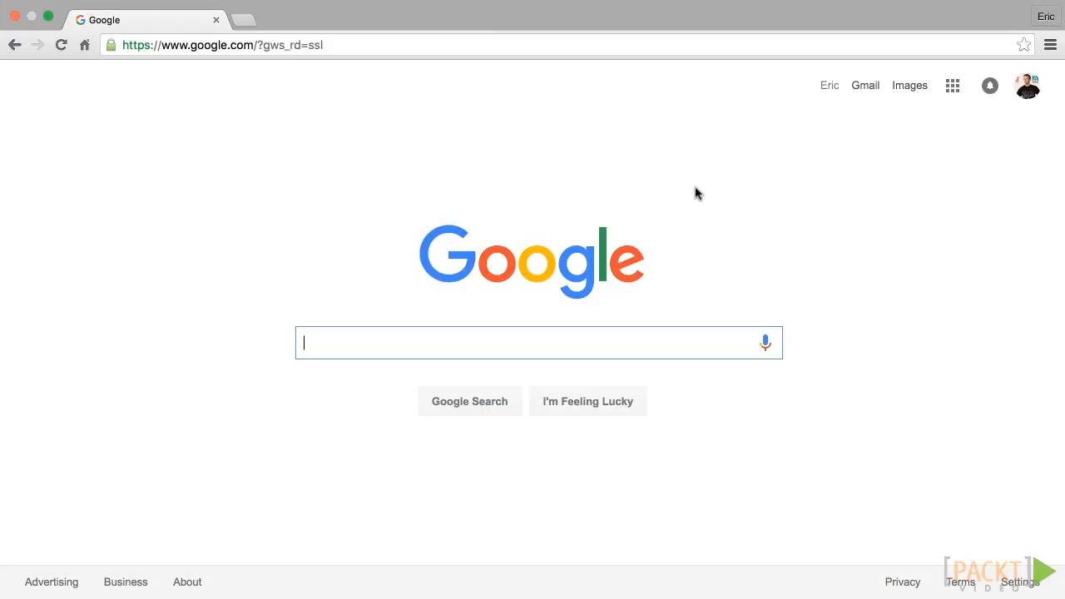
Load the recipes app at 127.0.0.1:9000 with developer tools open beside it
type("127.0.0.1:9000")
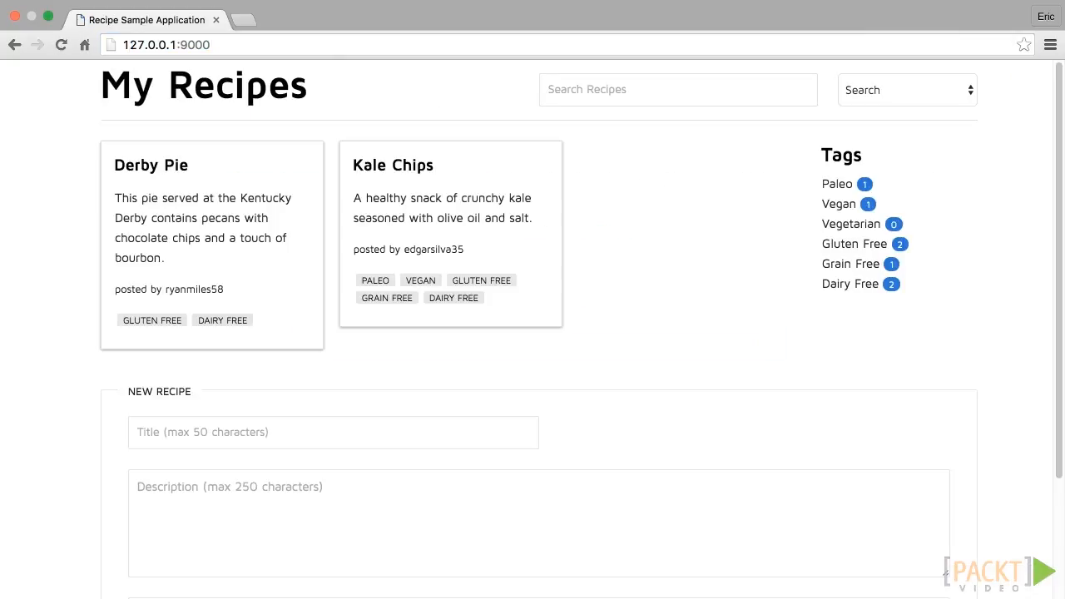
key("F12")
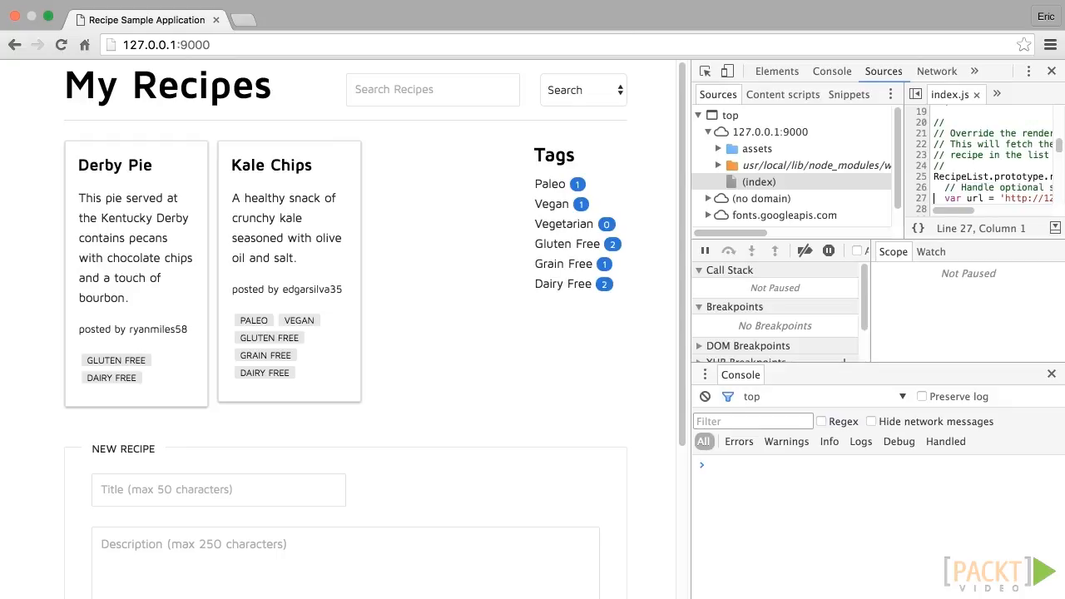
mouse_move(528, 5)
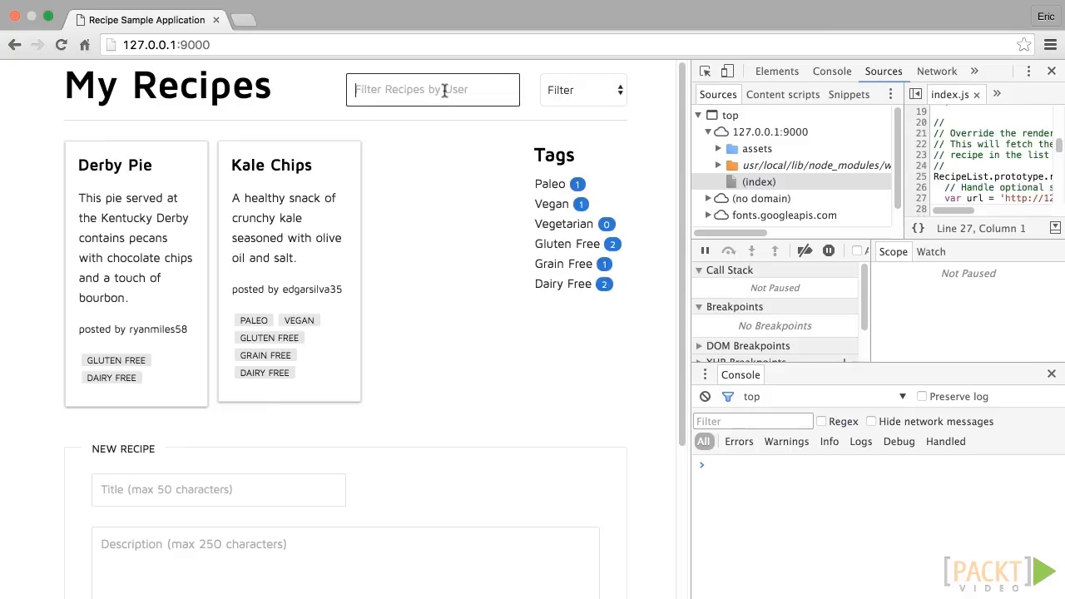
Type 'rya' and then 'd' into the Filter Recipes by User box
type("rya")
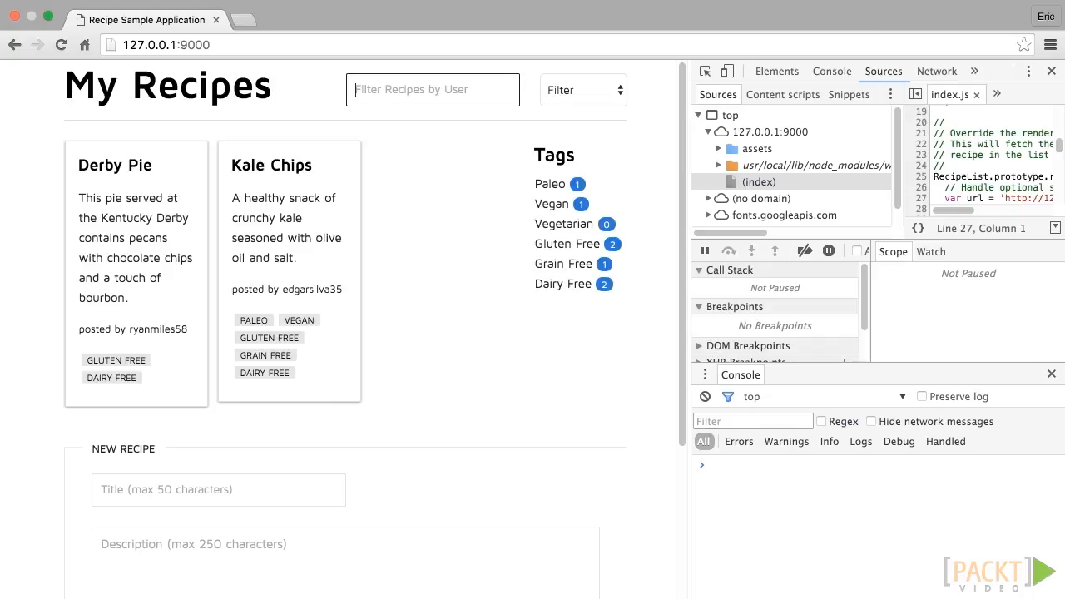
type("d")
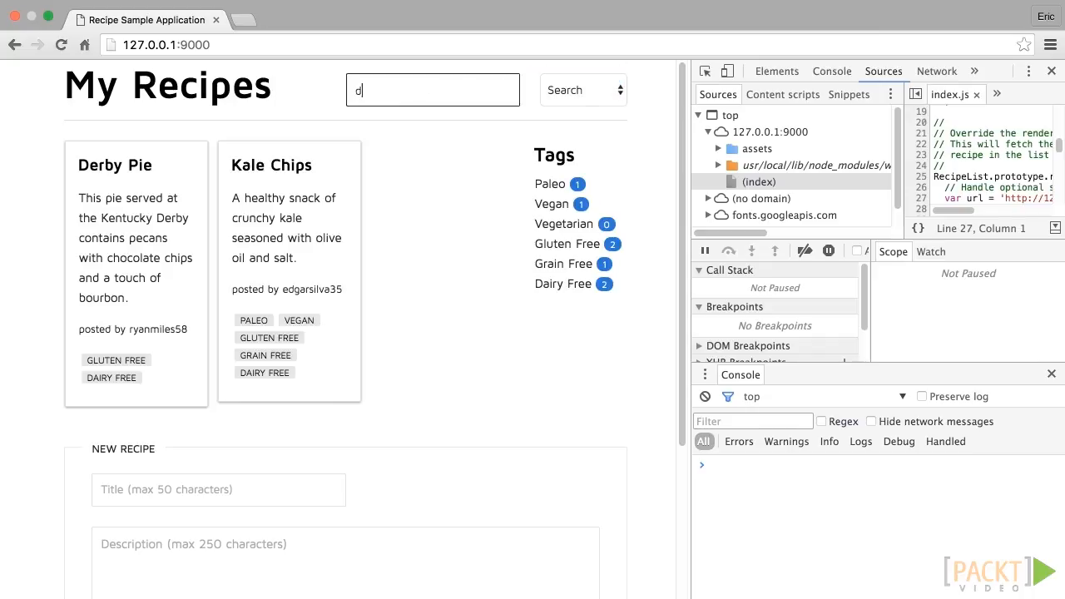